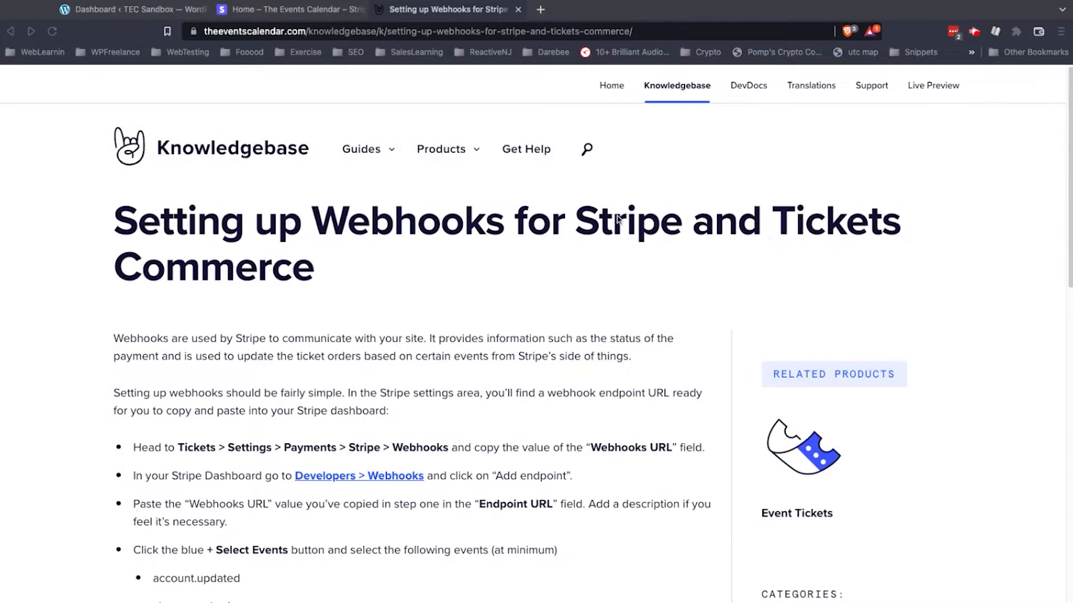
# Step: Switch from the Knowledgebase article to the WordPress admin dashboard
pyautogui.click(130, 9)
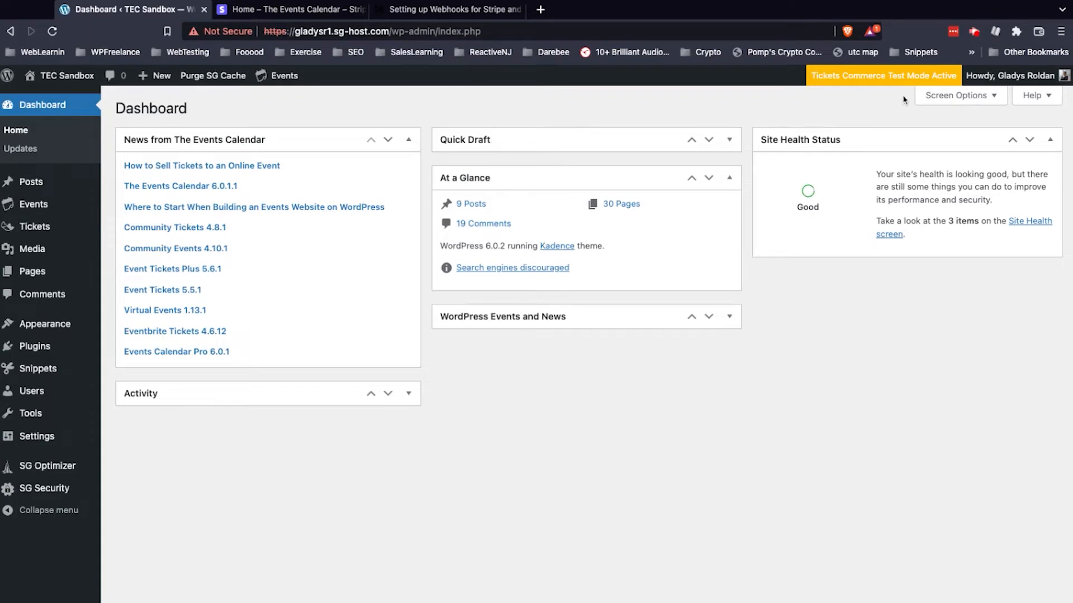
pyautogui.moveTo(844, 85)
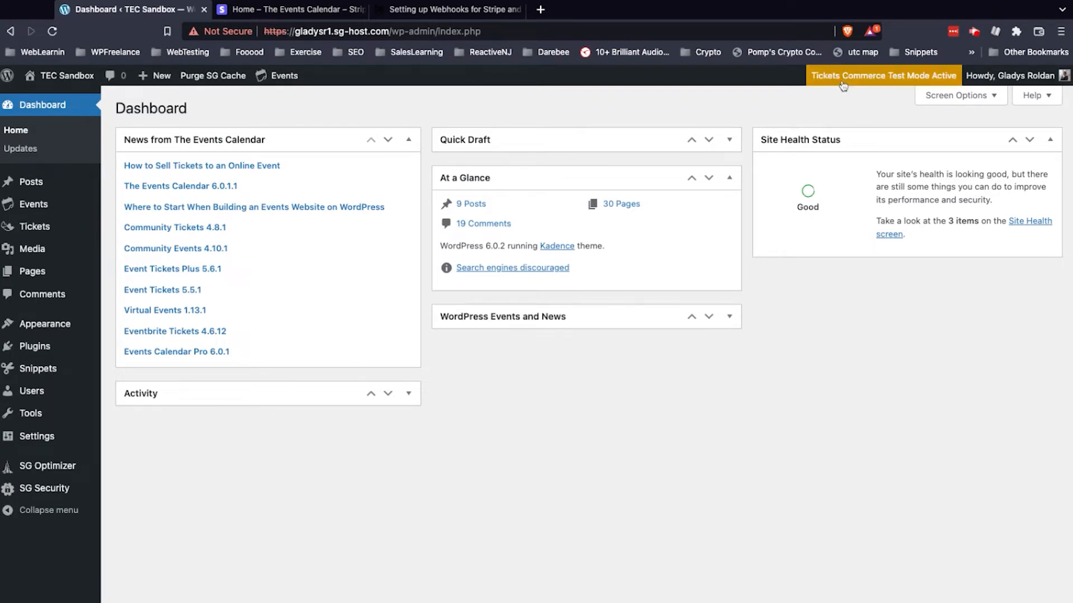
pyautogui.moveTo(843, 84)
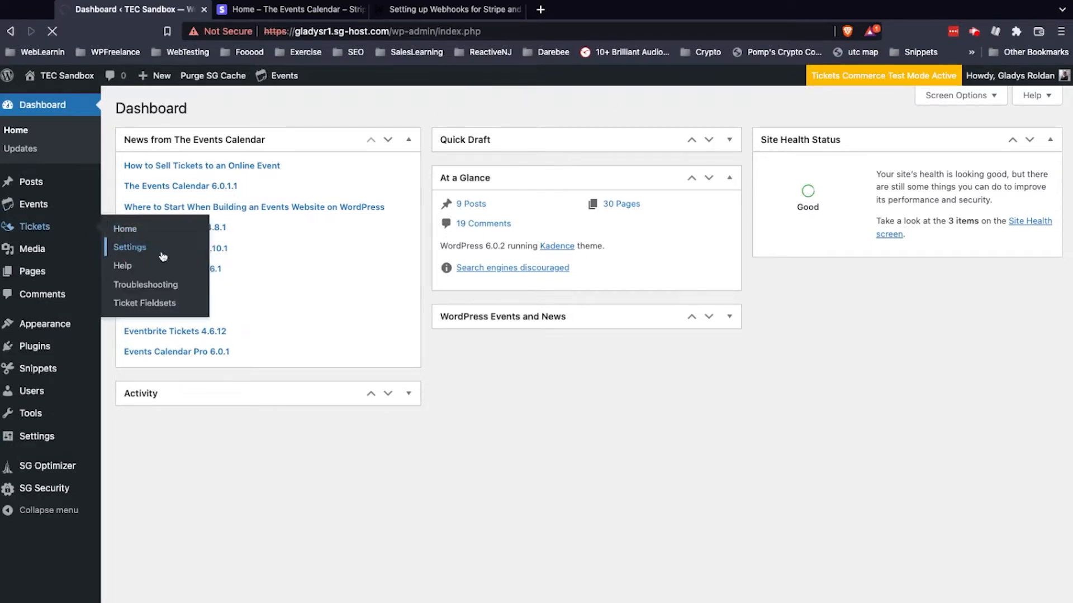
# Step: Go to Tickets > Settings > Payments and scroll to the test mode and Stripe options
pyautogui.click(130, 247)
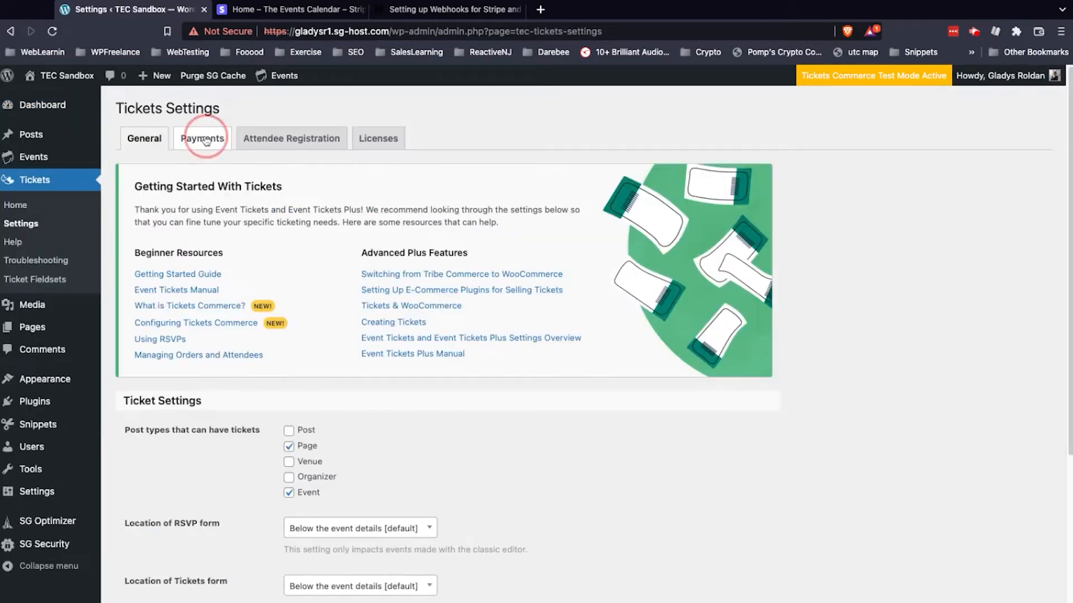
pyautogui.click(202, 138)
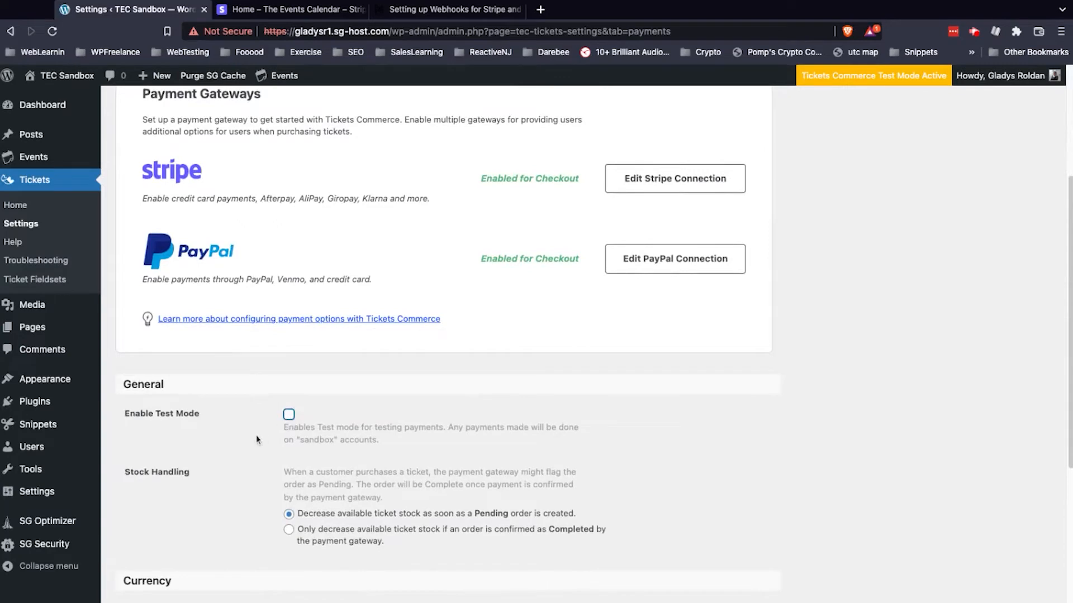
pyautogui.scroll(-3)
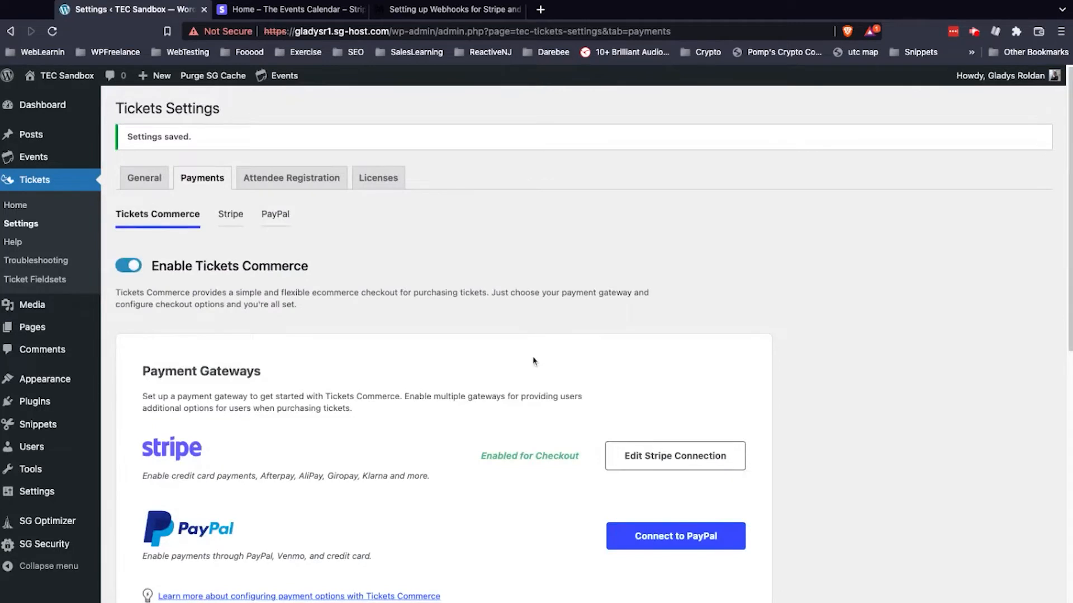
pyautogui.moveTo(486, 416)
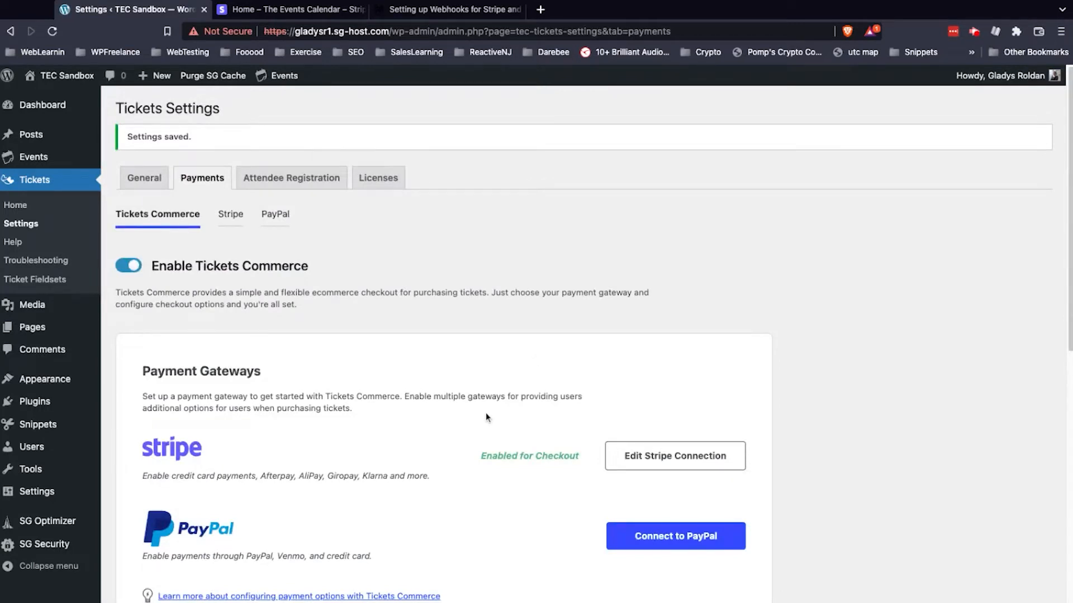
# Step: Edit the Stripe connection, scroll to the Webhooks section and copy the site's Webhooks URL
pyautogui.click(674, 456)
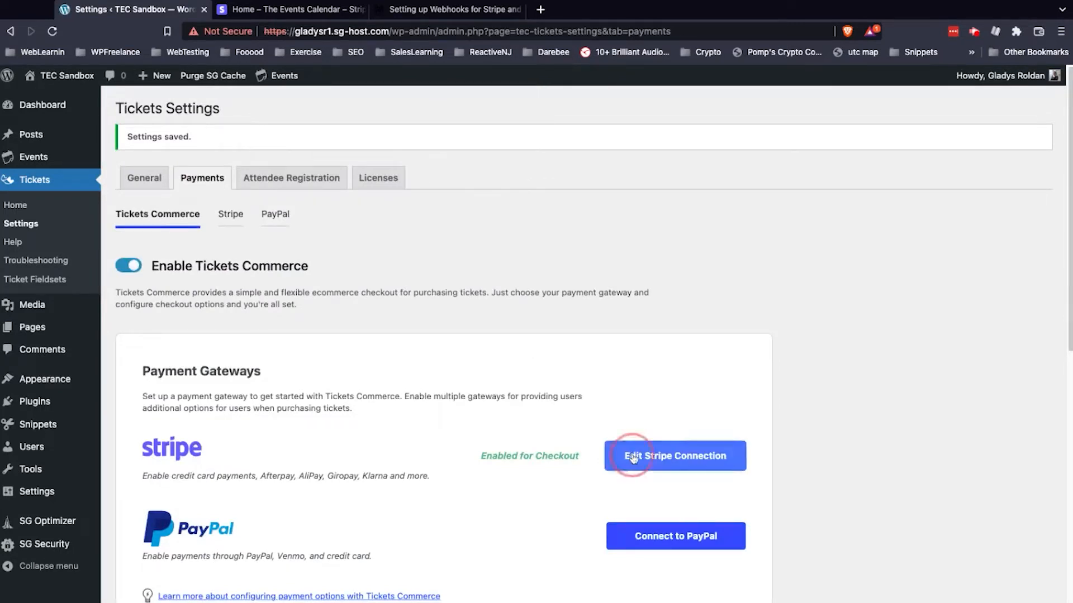
pyautogui.click(675, 456)
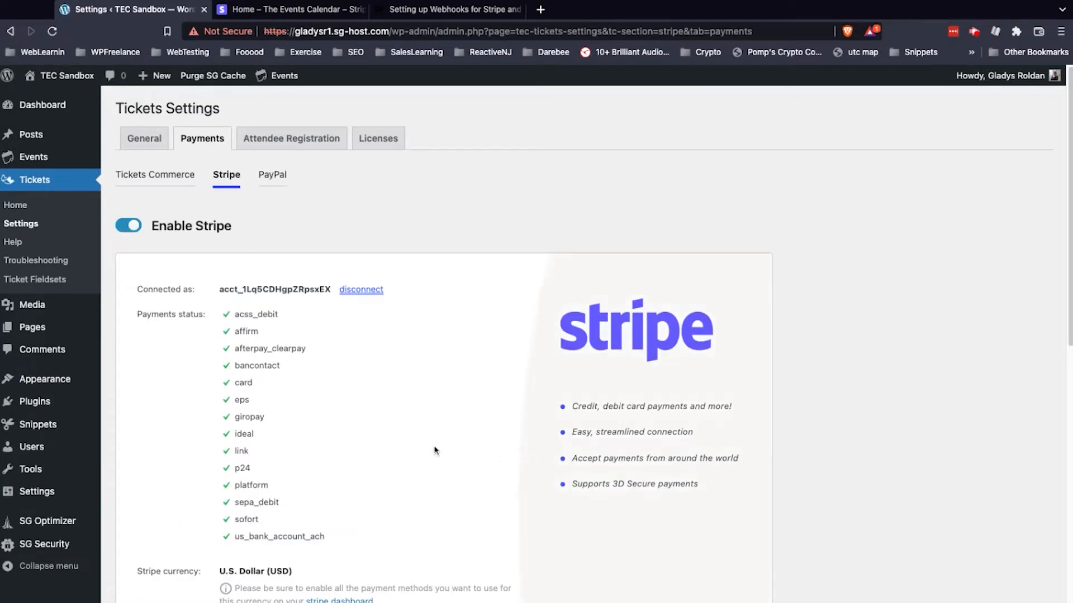
pyautogui.scroll(-3)
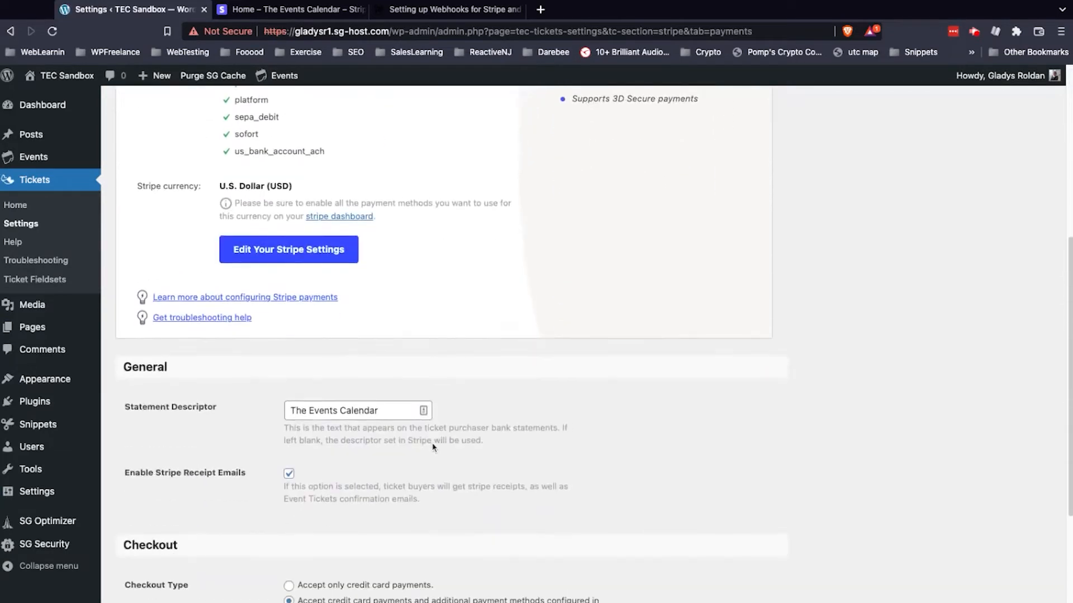
pyautogui.scroll(-3)
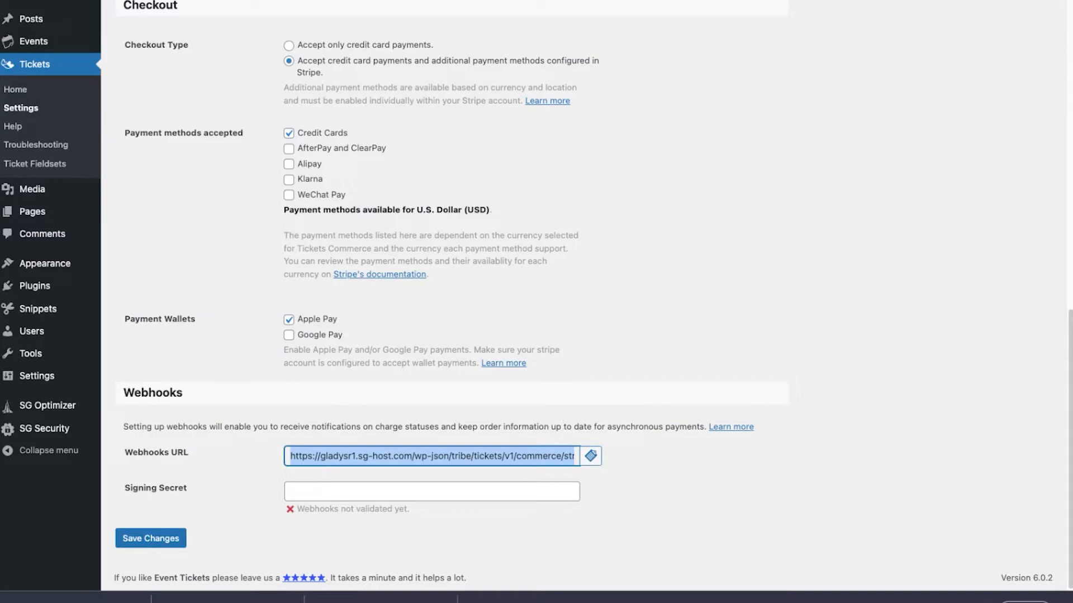
pyautogui.click(280, 9)
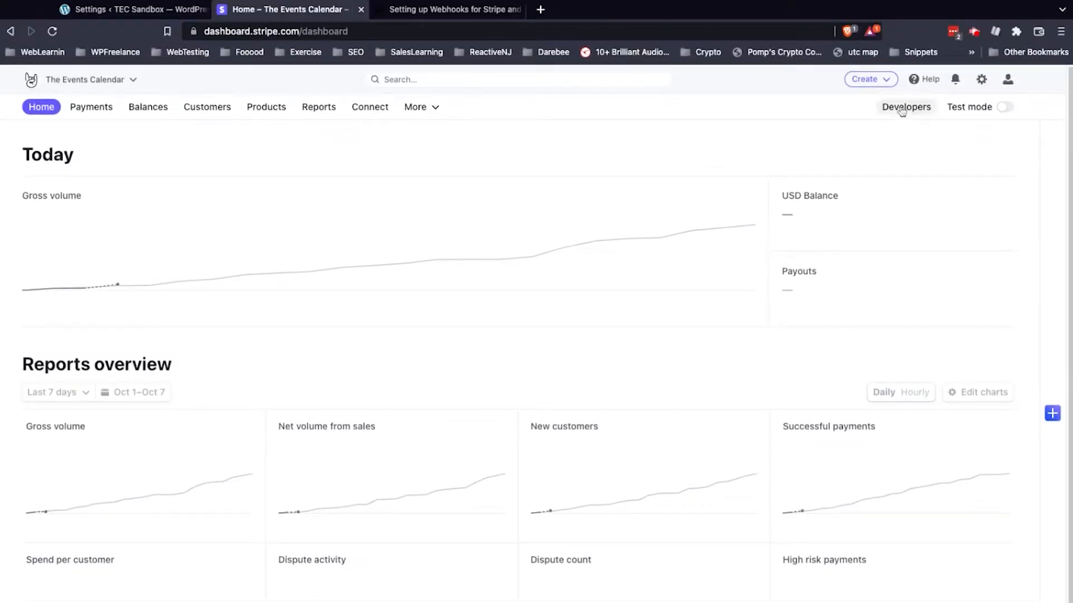
pyautogui.click(905, 107)
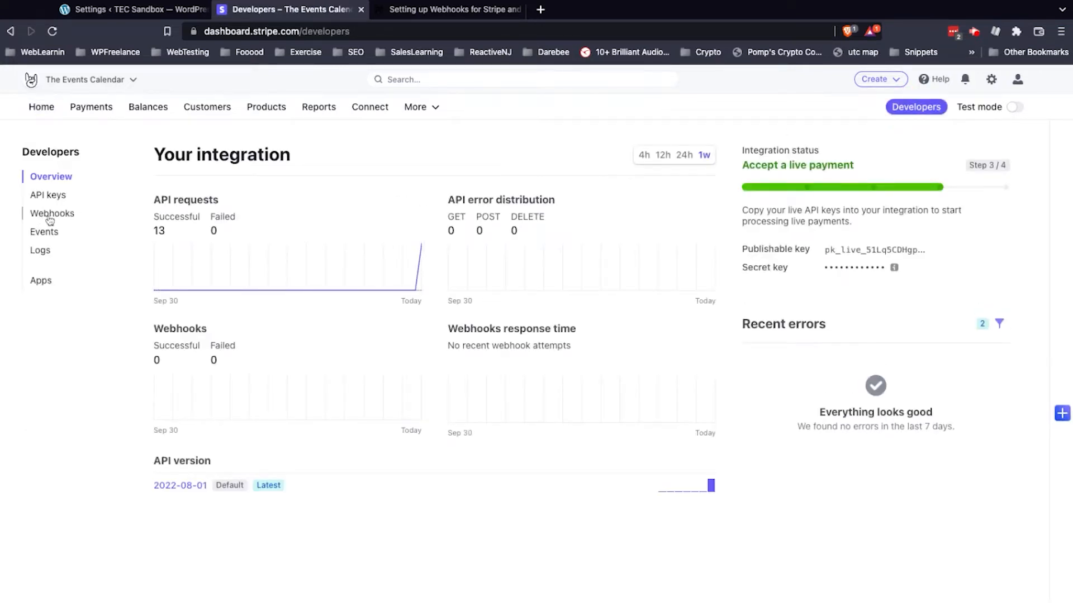
pyautogui.click(52, 214)
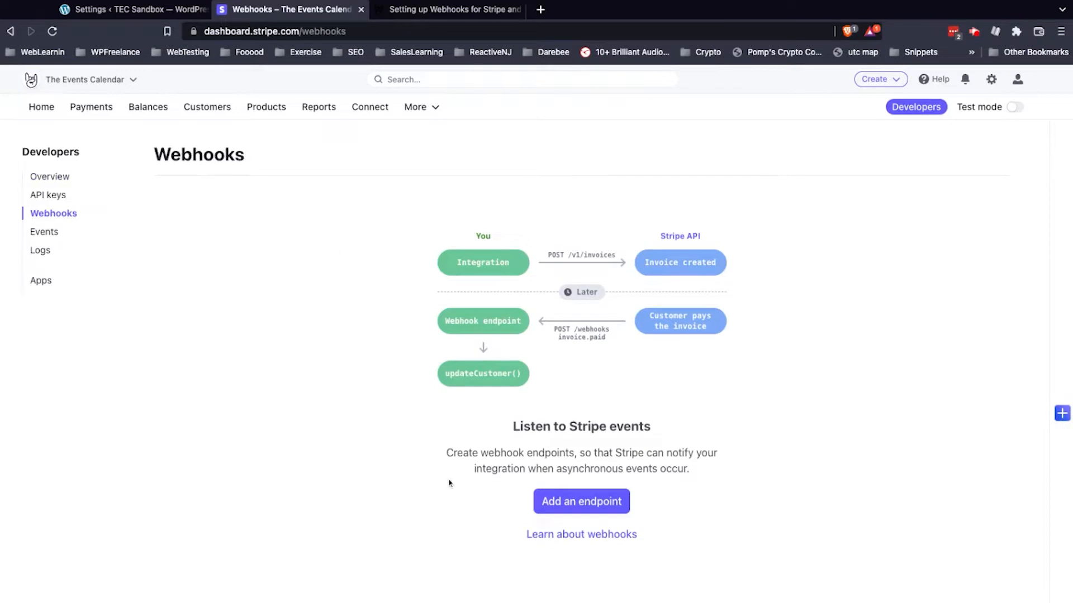
pyautogui.click(581, 500)
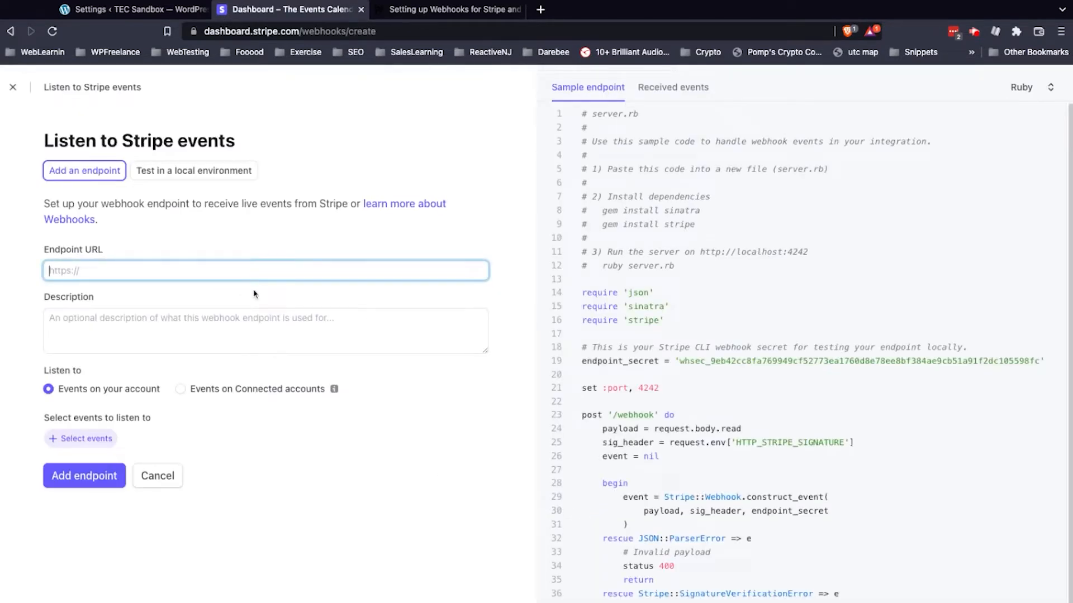
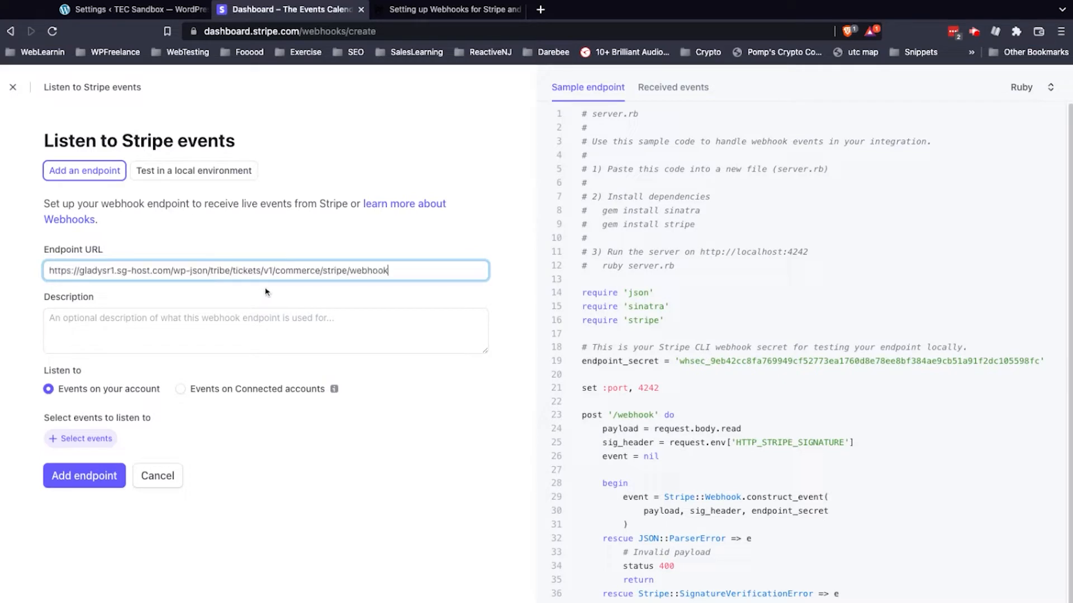
pyautogui.click(266, 330)
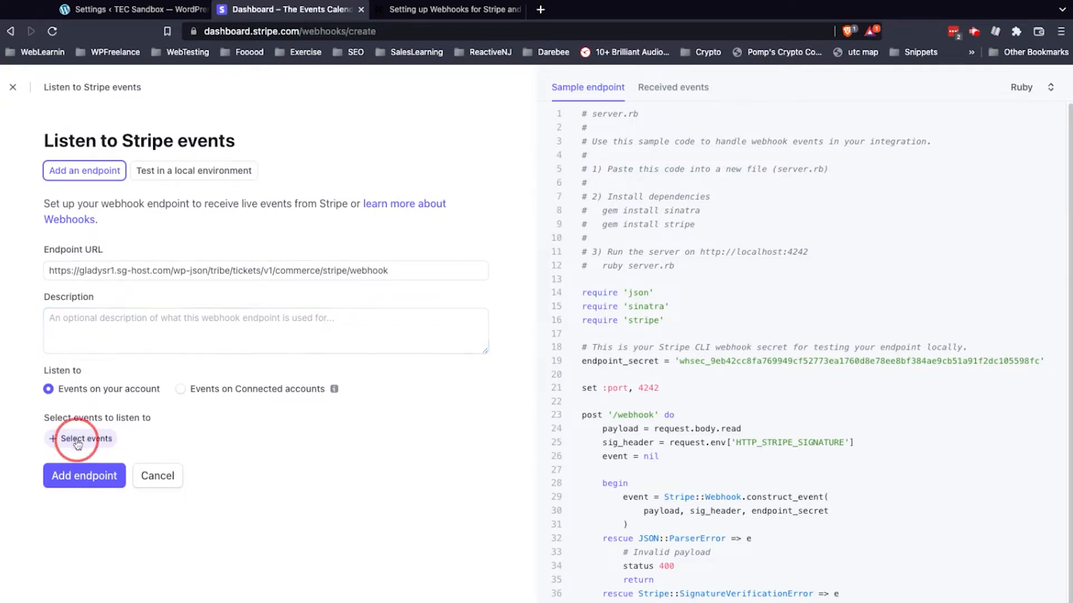
# Step: Start selecting events, check the article's required event list, and return to Stripe
pyautogui.click(81, 438)
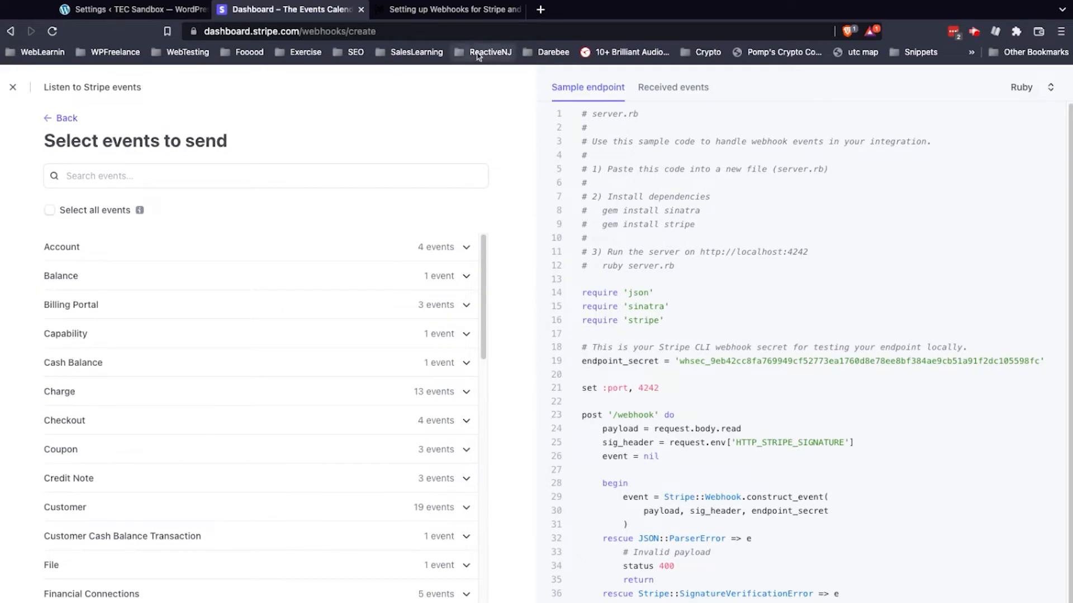
pyautogui.click(450, 10)
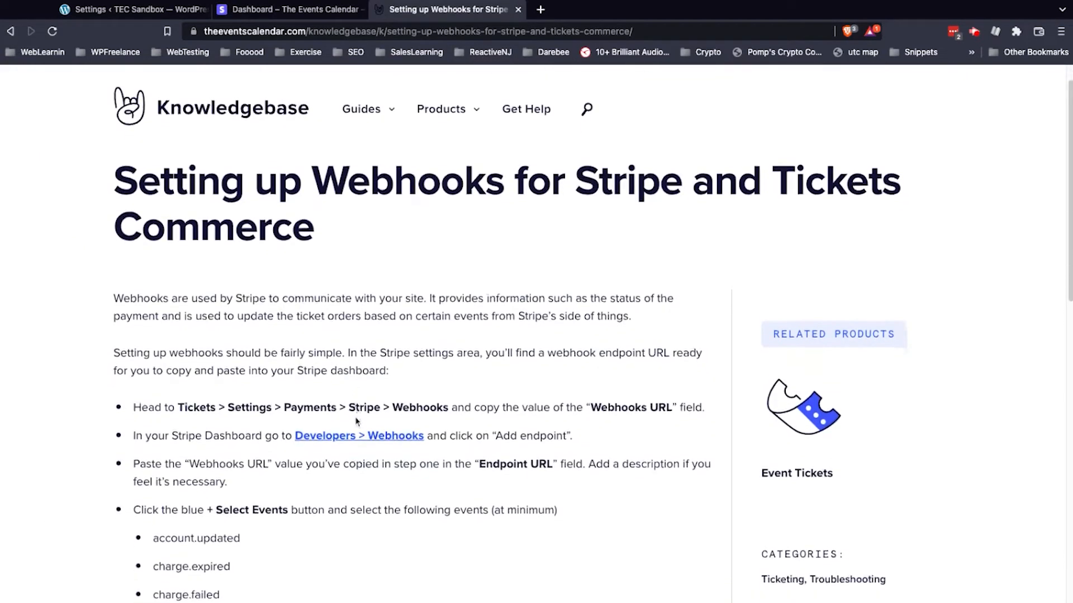
pyautogui.scroll(-3)
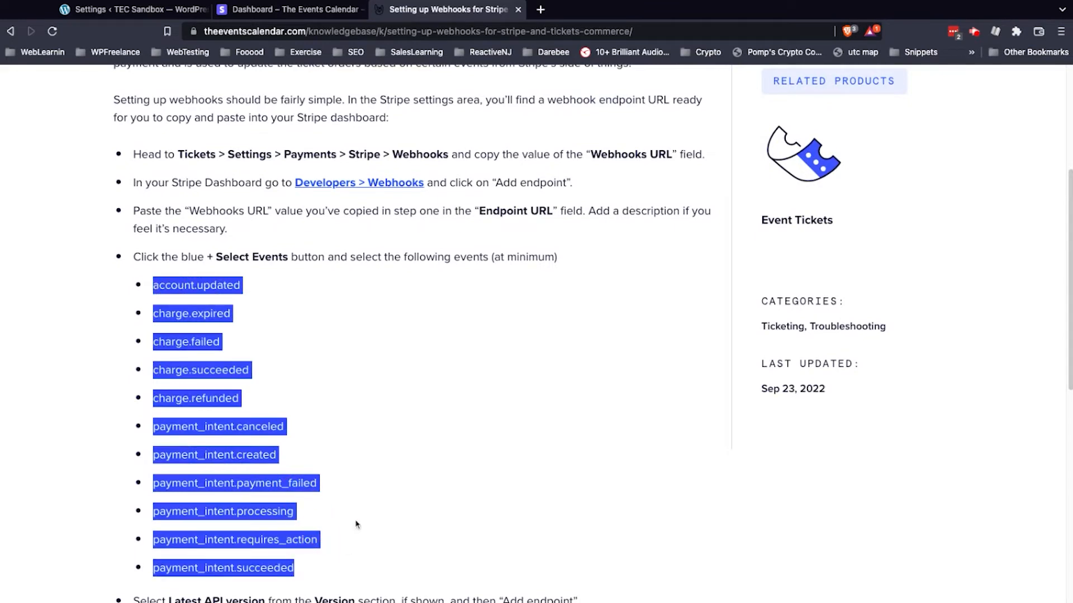
pyautogui.moveTo(215, 390)
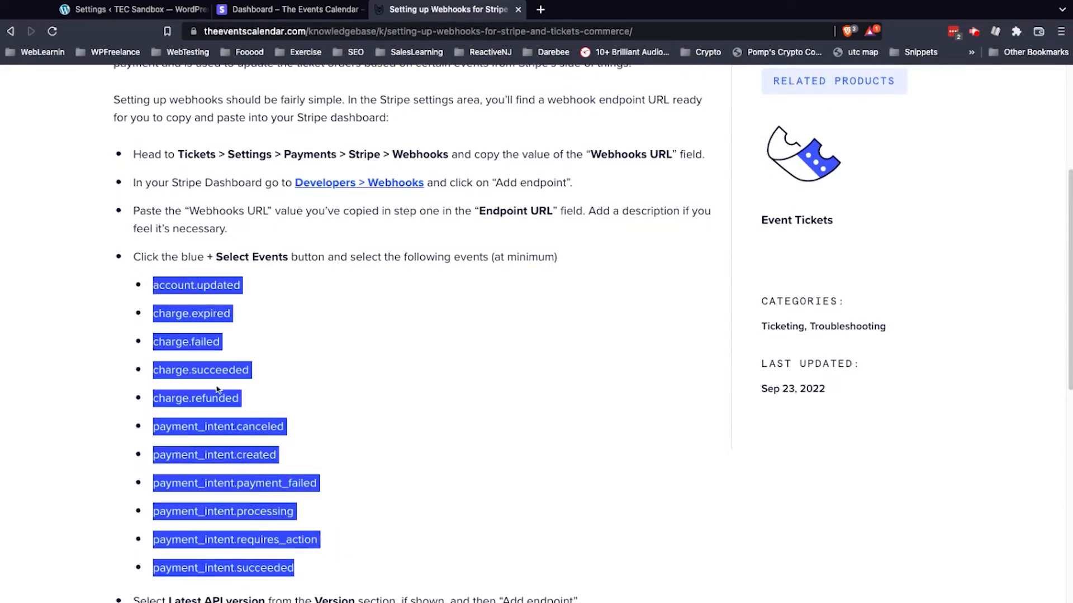
pyautogui.click(290, 9)
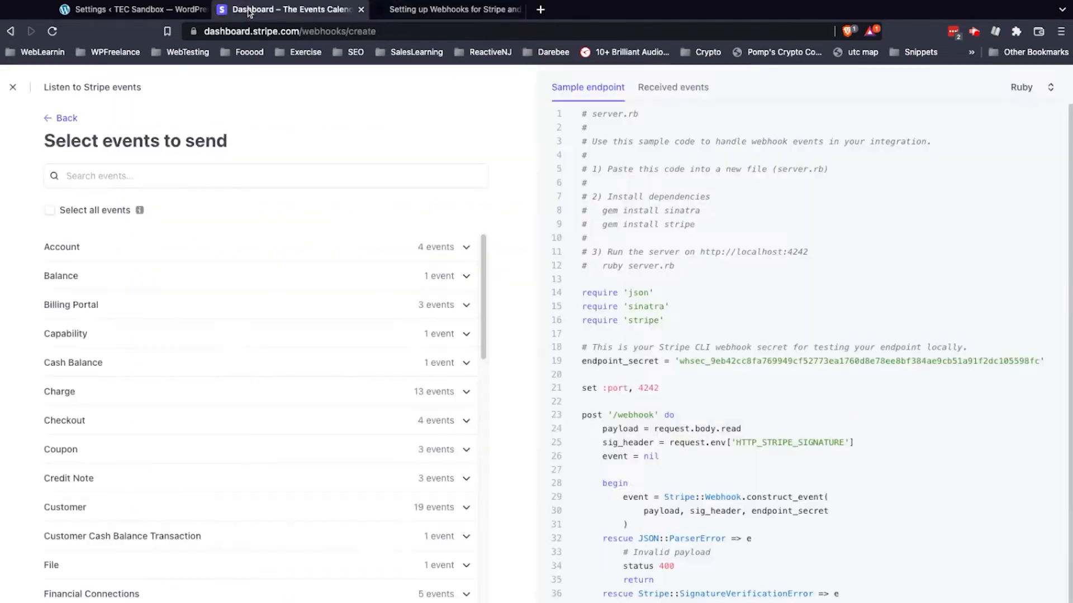
pyautogui.moveTo(319, 324)
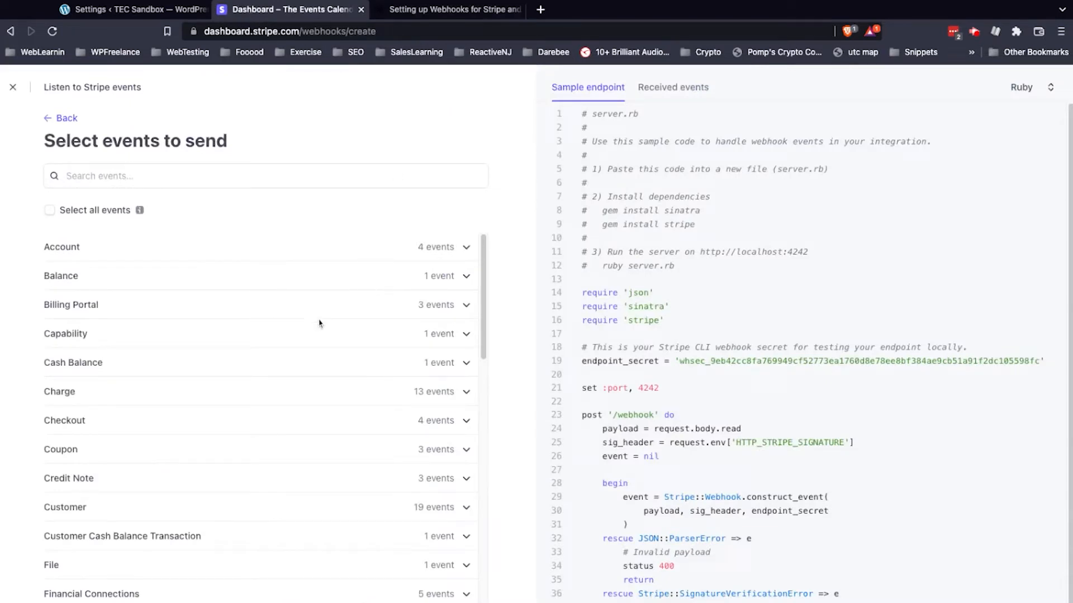
# Step: Select account.updated, charge.expired and charge.failed events
pyautogui.click(455, 246)
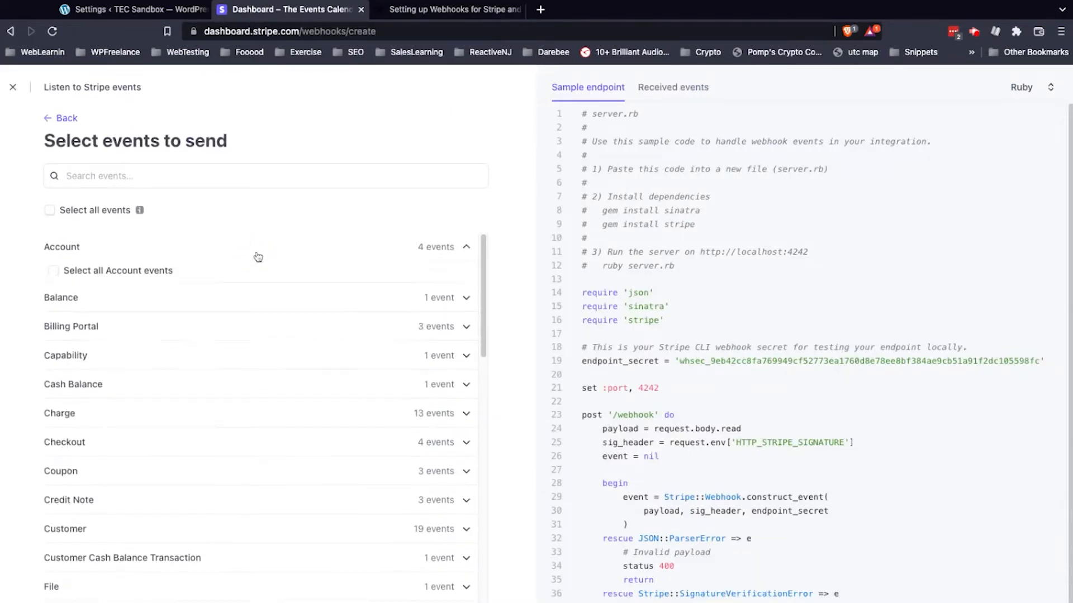
pyautogui.click(53, 291)
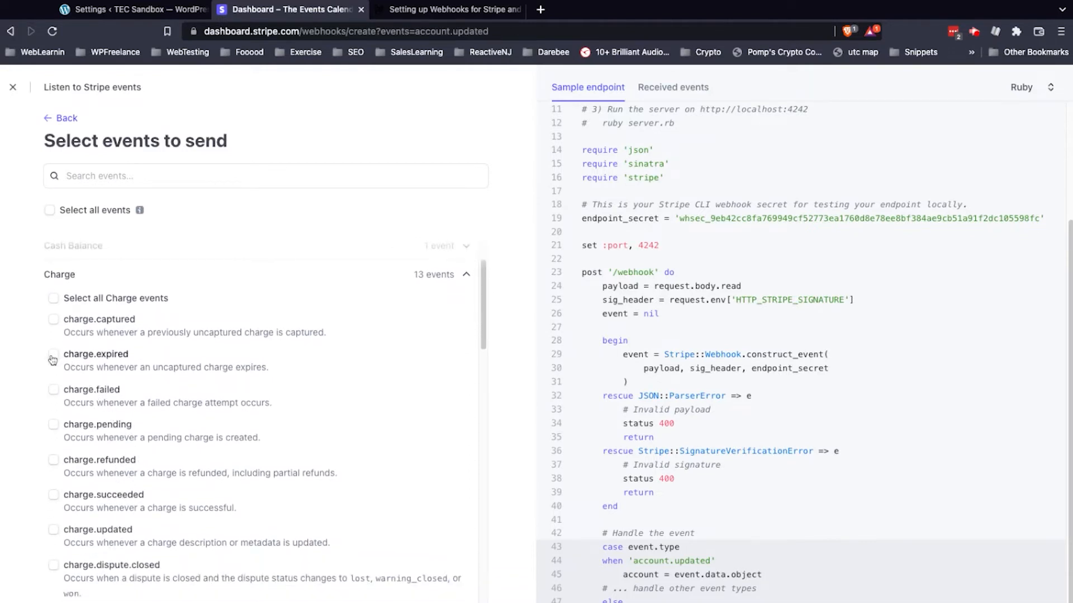
pyautogui.click(53, 354)
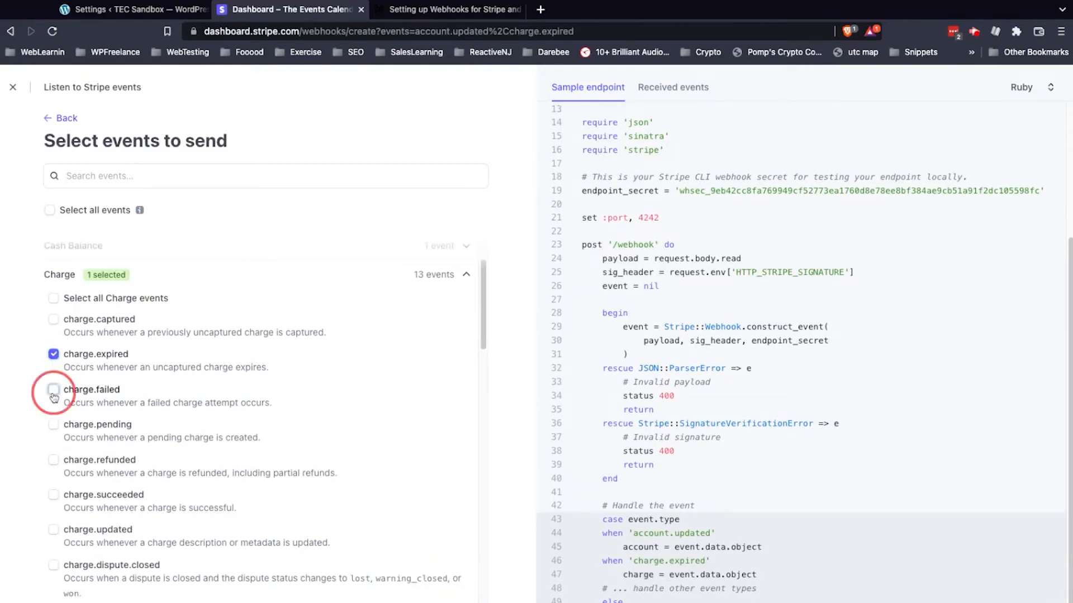
pyautogui.click(54, 389)
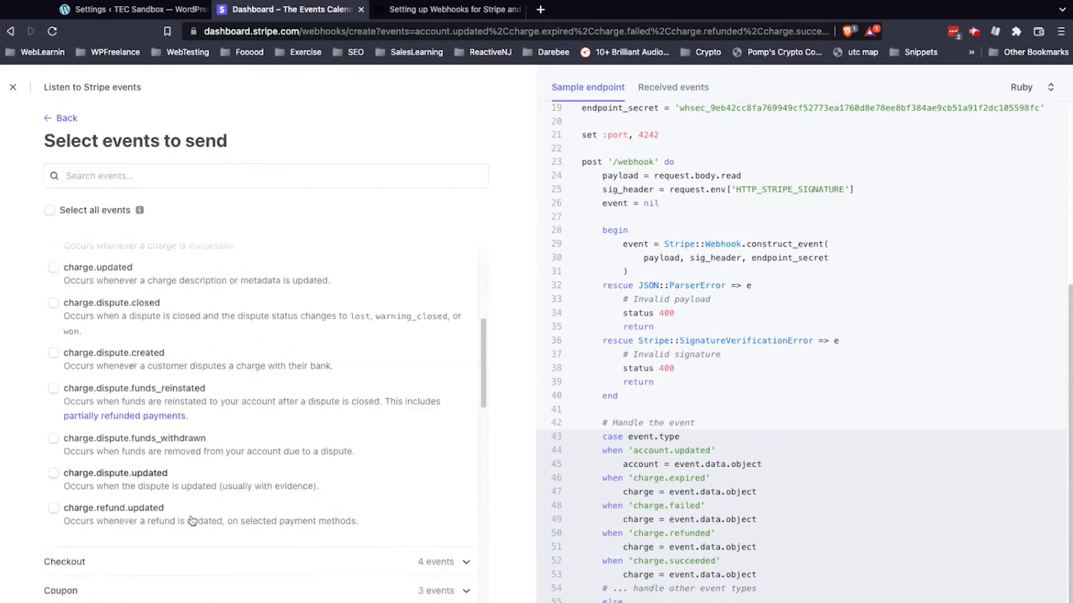
# Step: Select payment_intent canceled, created, payment_failed, requires_action and succeeded events and add them
pyautogui.scroll(-3)
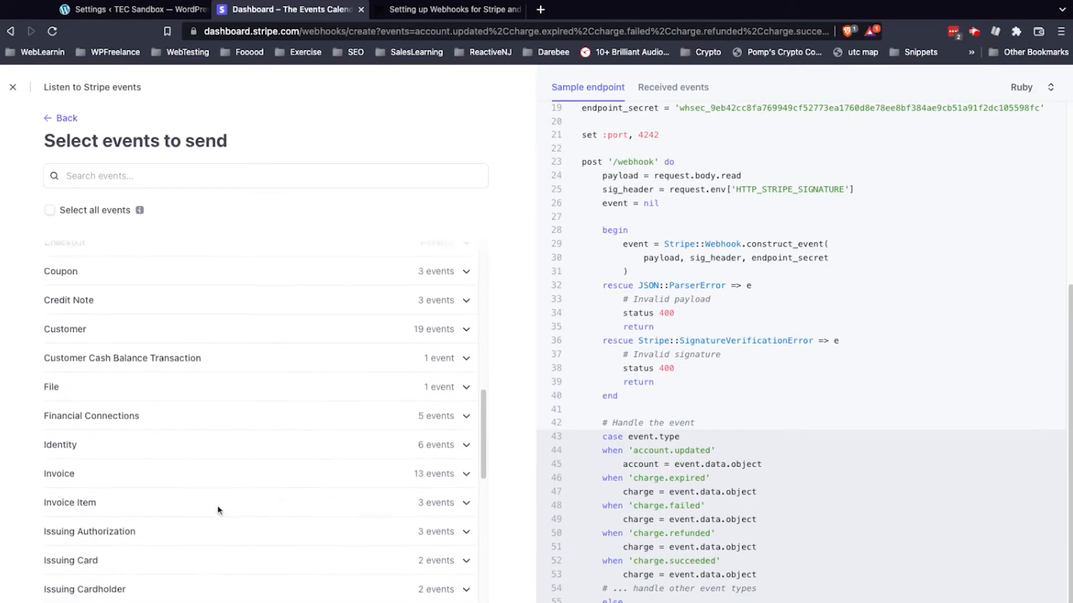
pyautogui.scroll(-3)
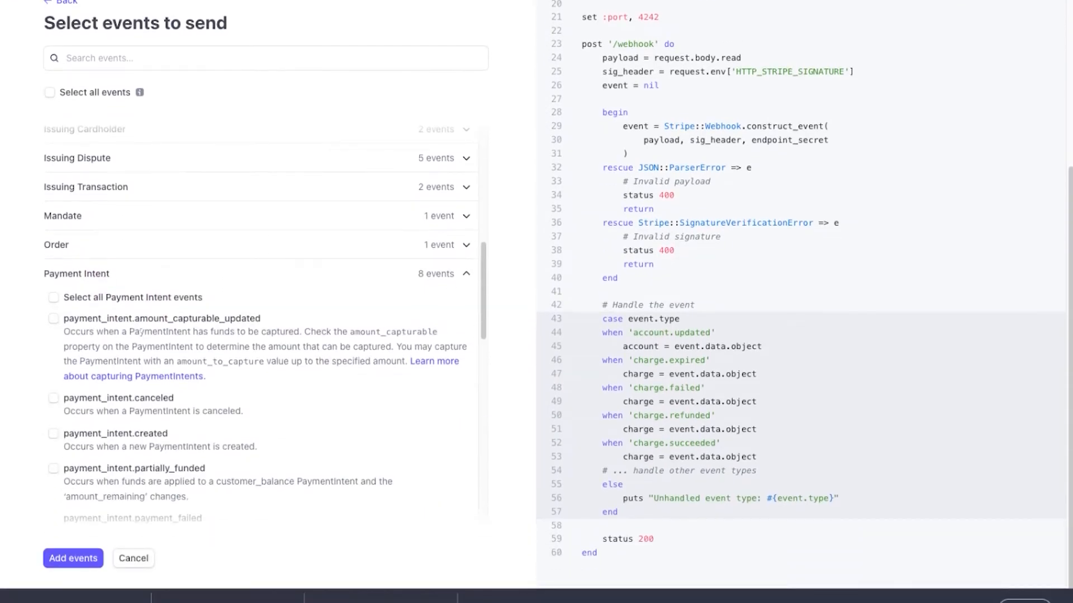
pyautogui.scroll(-3)
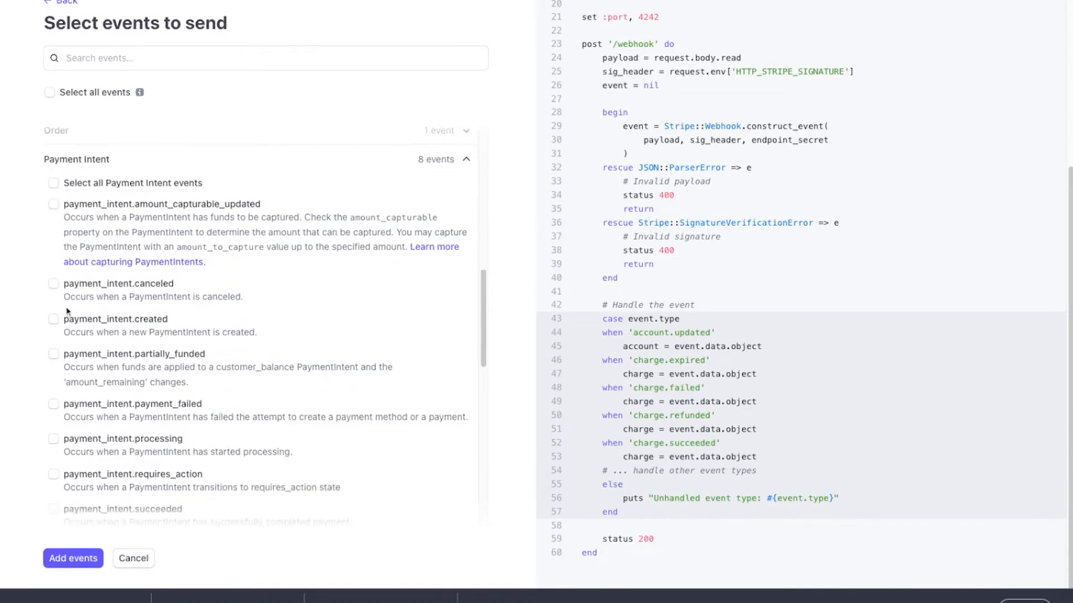
pyautogui.click(53, 287)
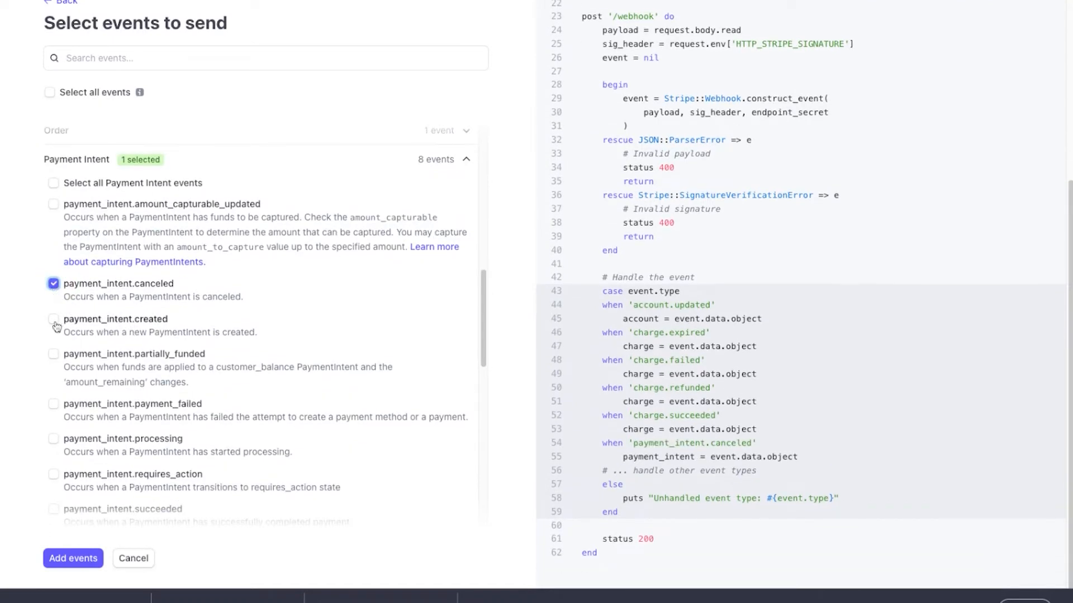
pyautogui.click(54, 319)
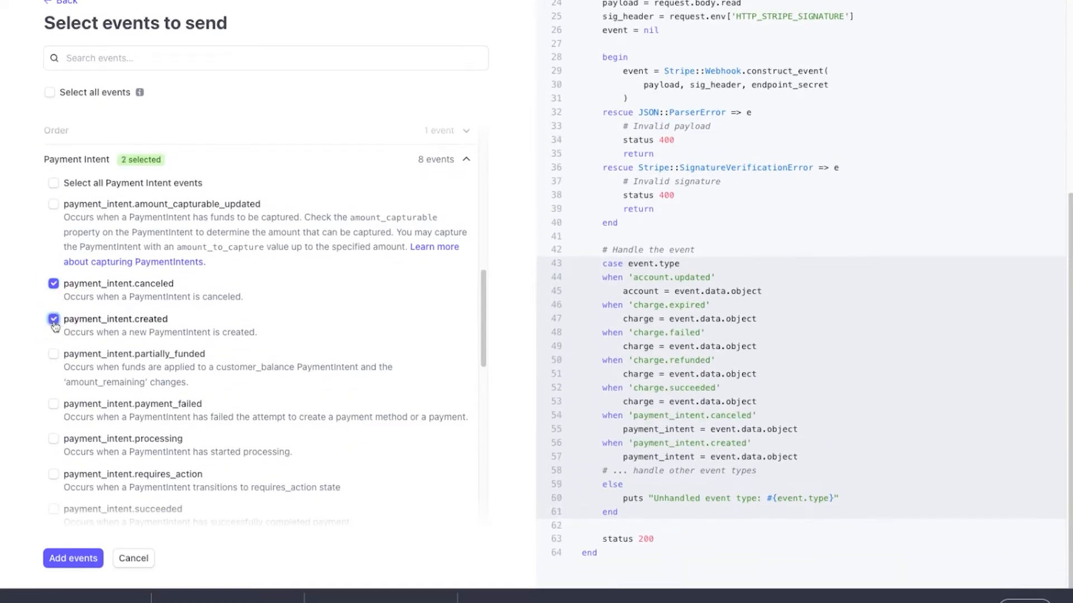
pyautogui.click(54, 403)
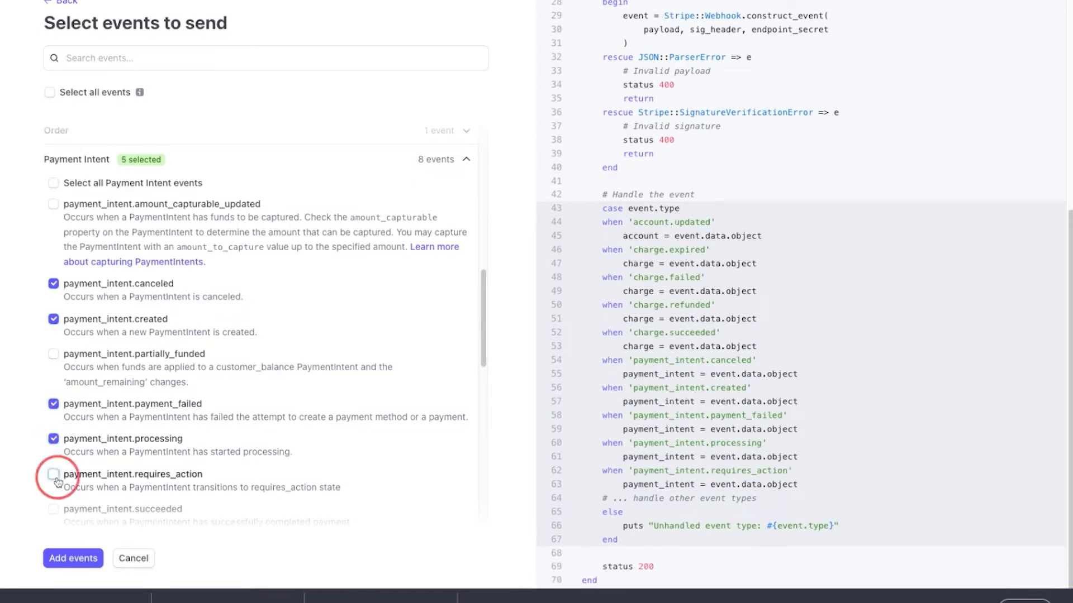
pyautogui.click(53, 474)
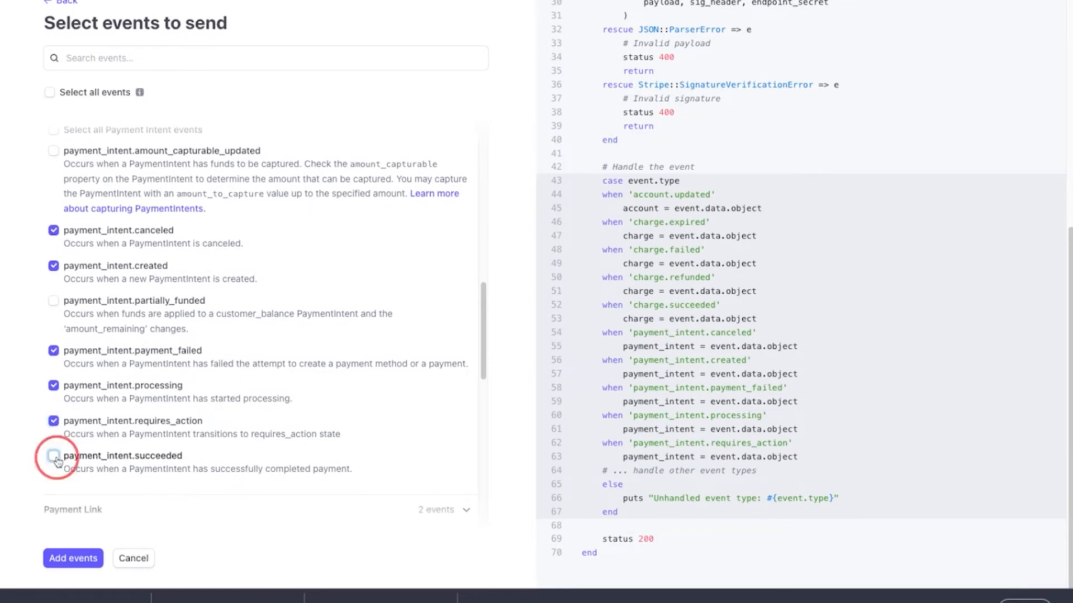
pyautogui.click(53, 456)
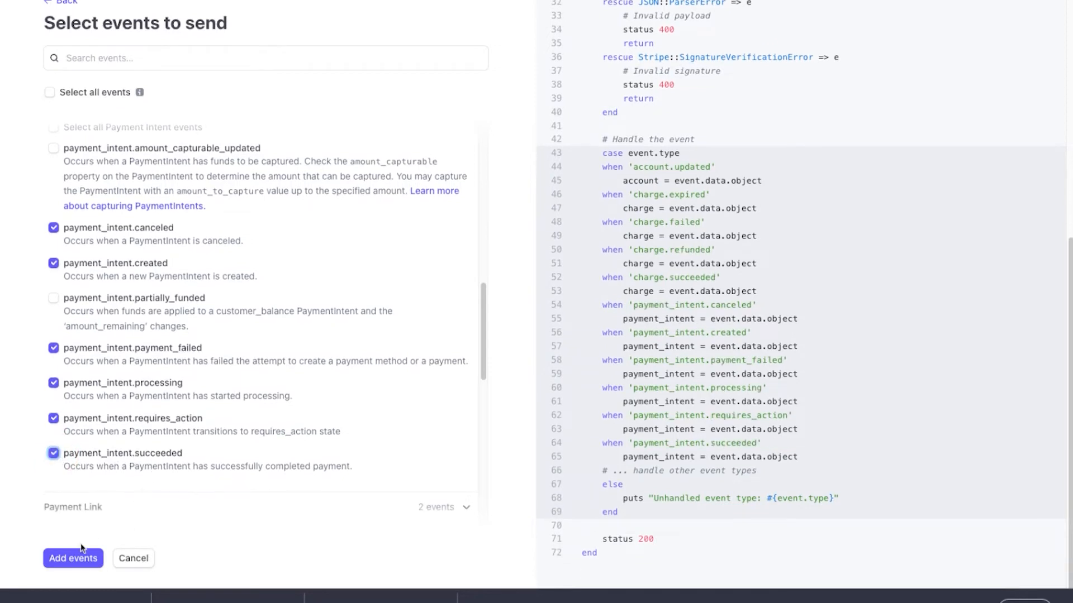
pyautogui.click(72, 558)
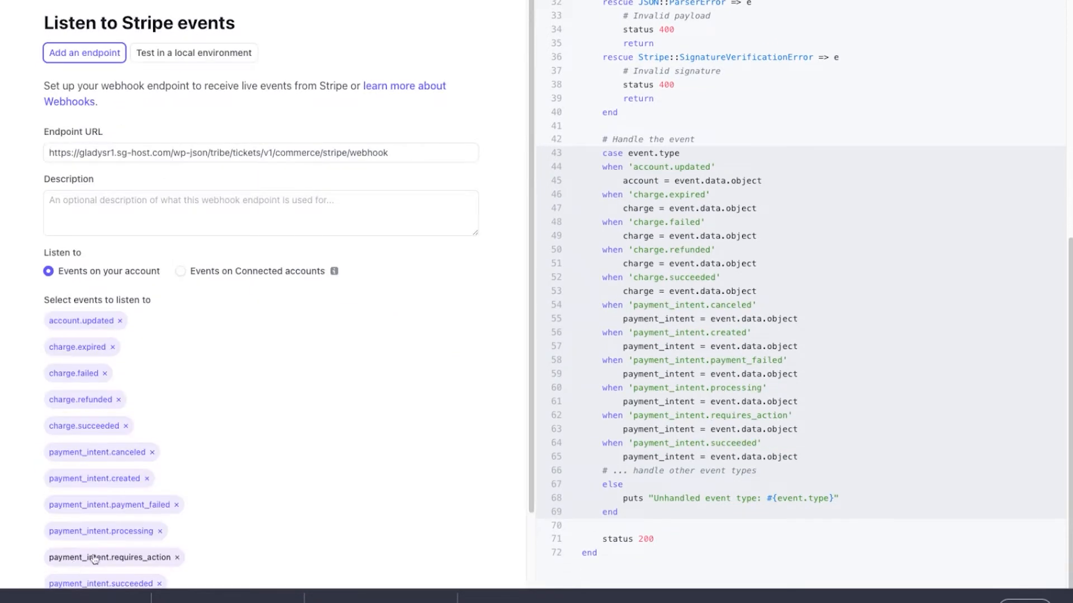
# Step: Create the webhook endpoint listening for the 11 selected events
pyautogui.scroll(-3)
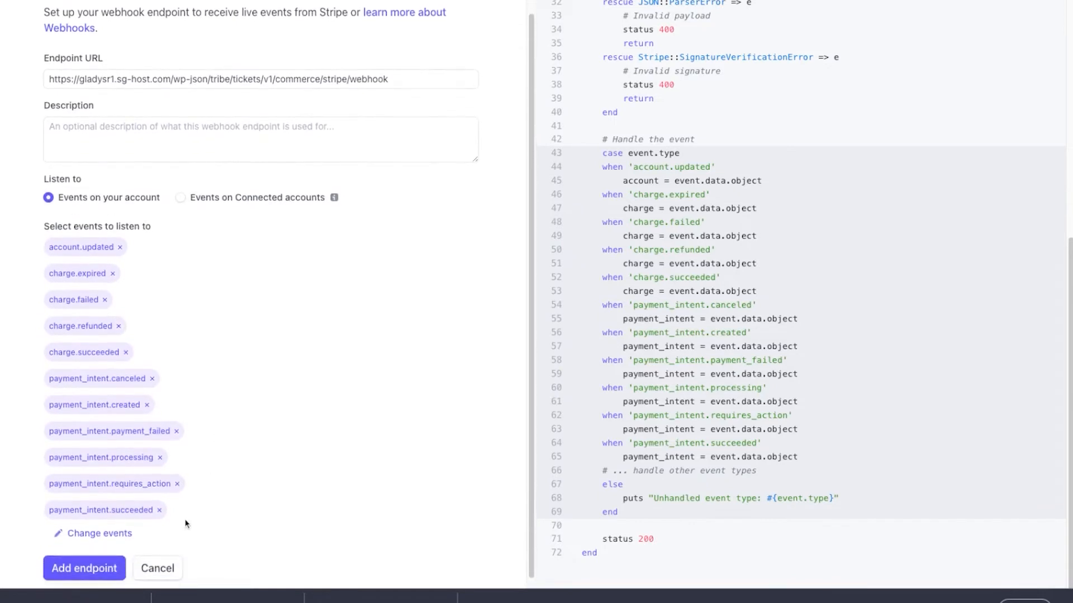
pyautogui.moveTo(229, 393)
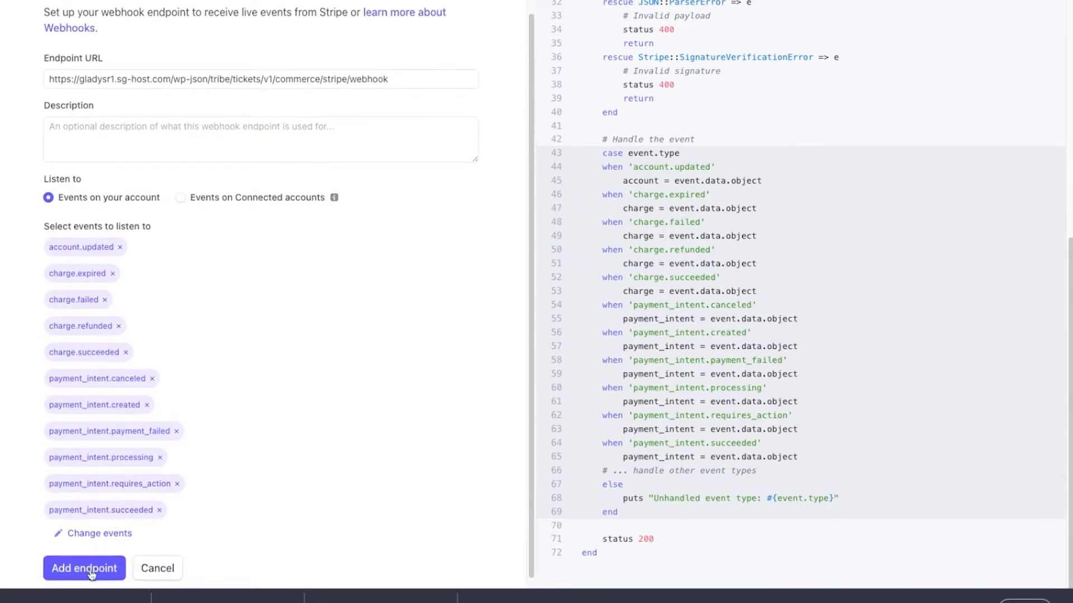
pyautogui.click(84, 567)
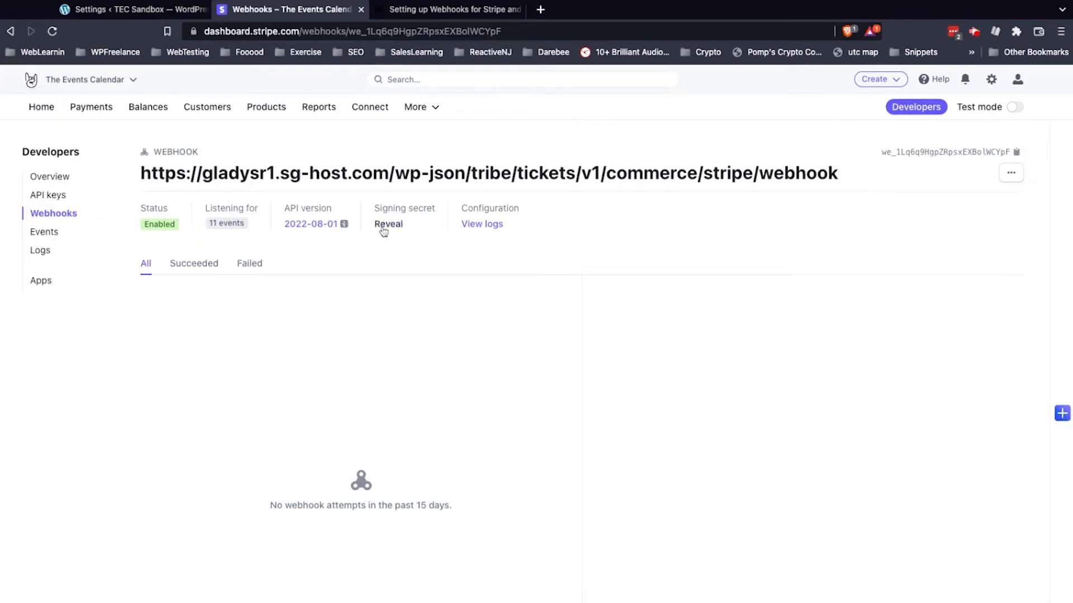
# Step: Reveal and copy the webhook's signing secret, then return to the WordPress settings
pyautogui.click(388, 223)
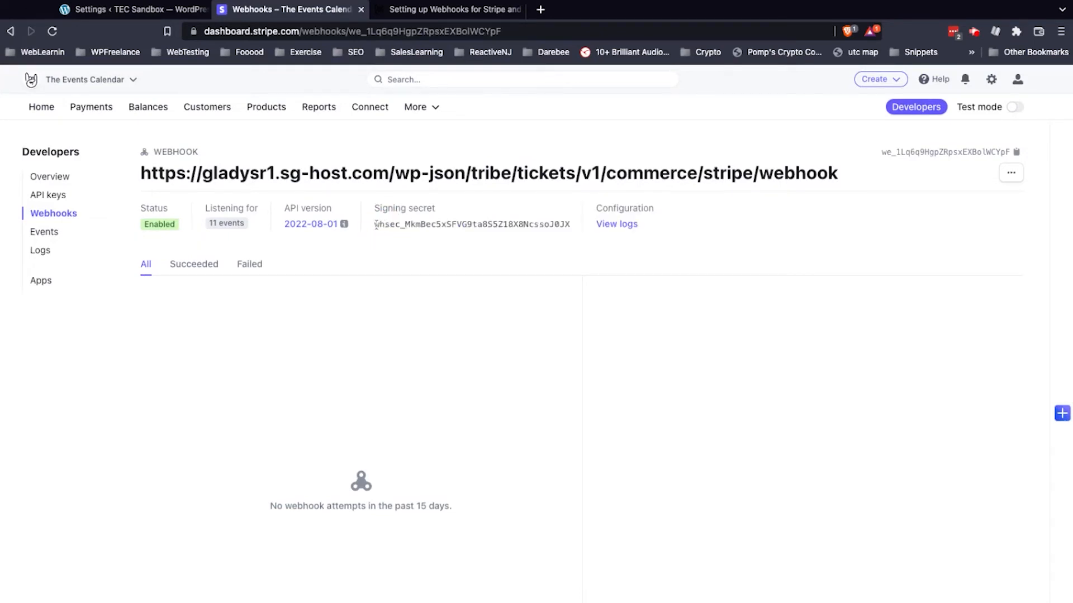
pyautogui.doubleClick(470, 224)
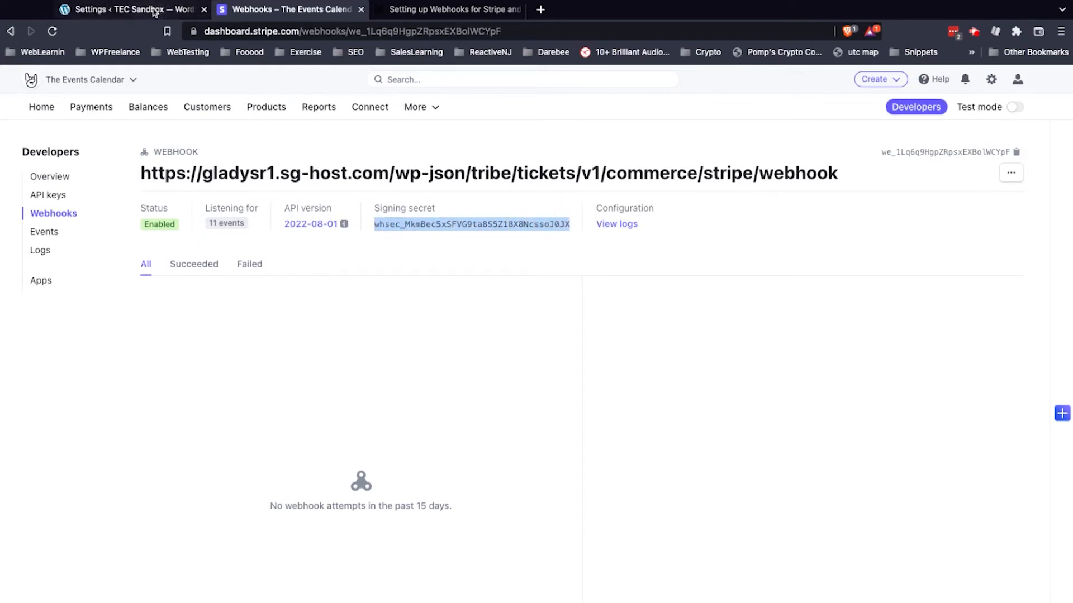
pyautogui.click(126, 9)
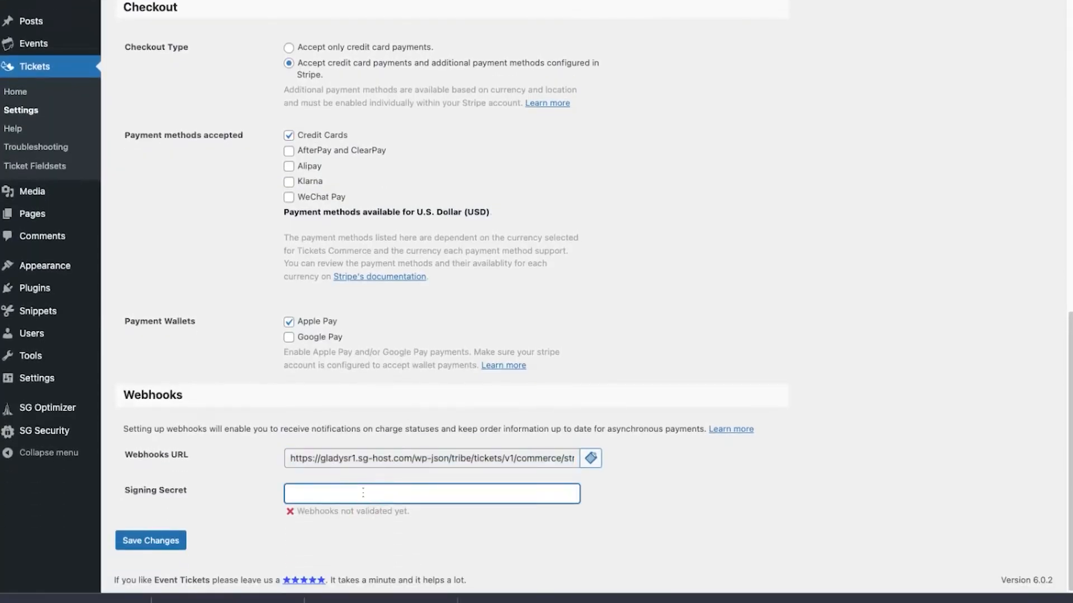
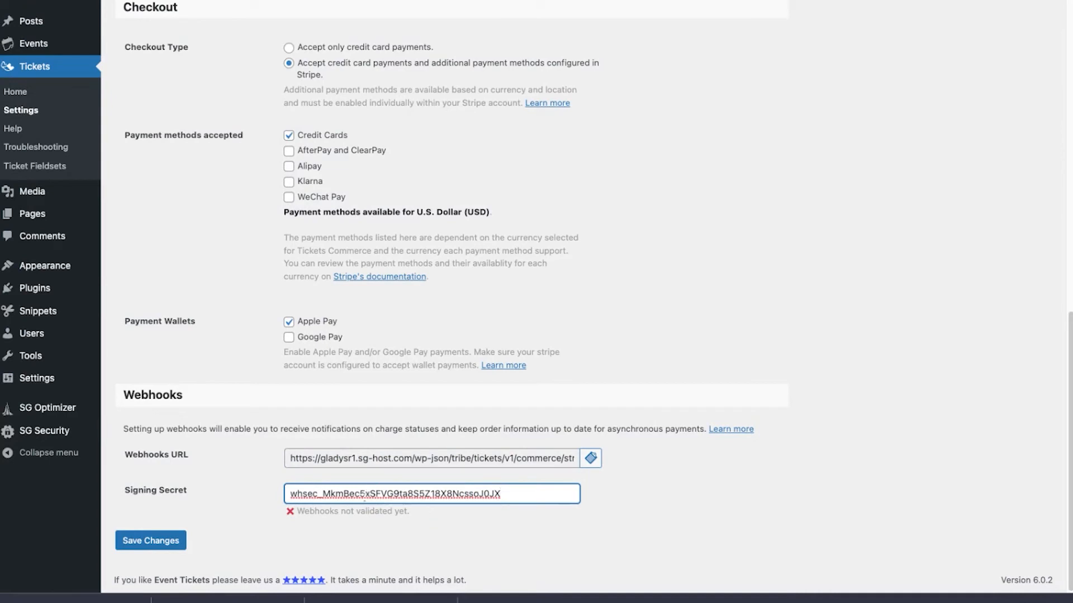
pyautogui.click(151, 541)
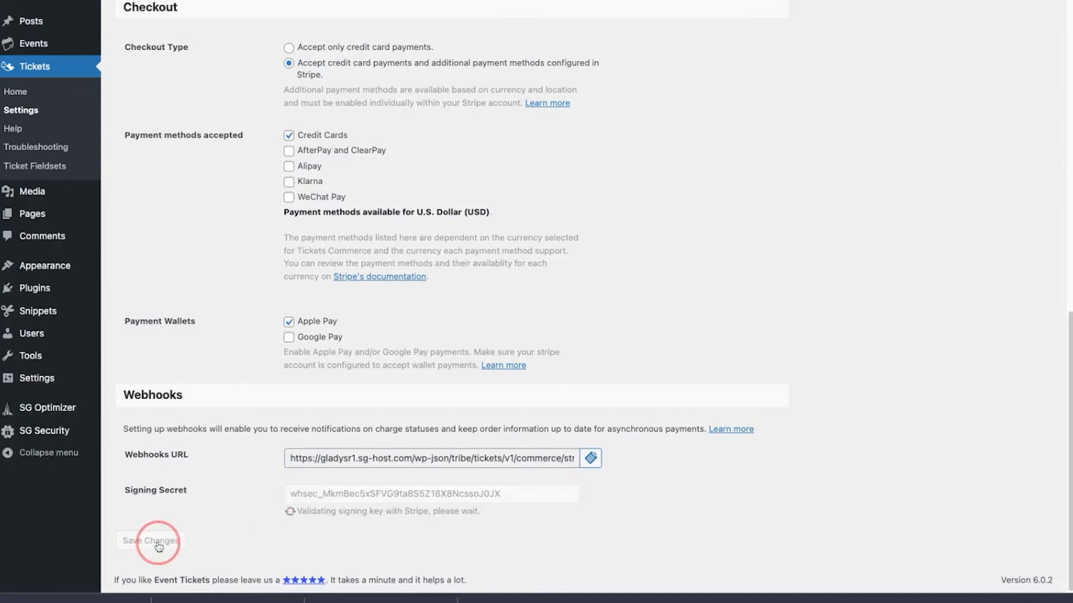